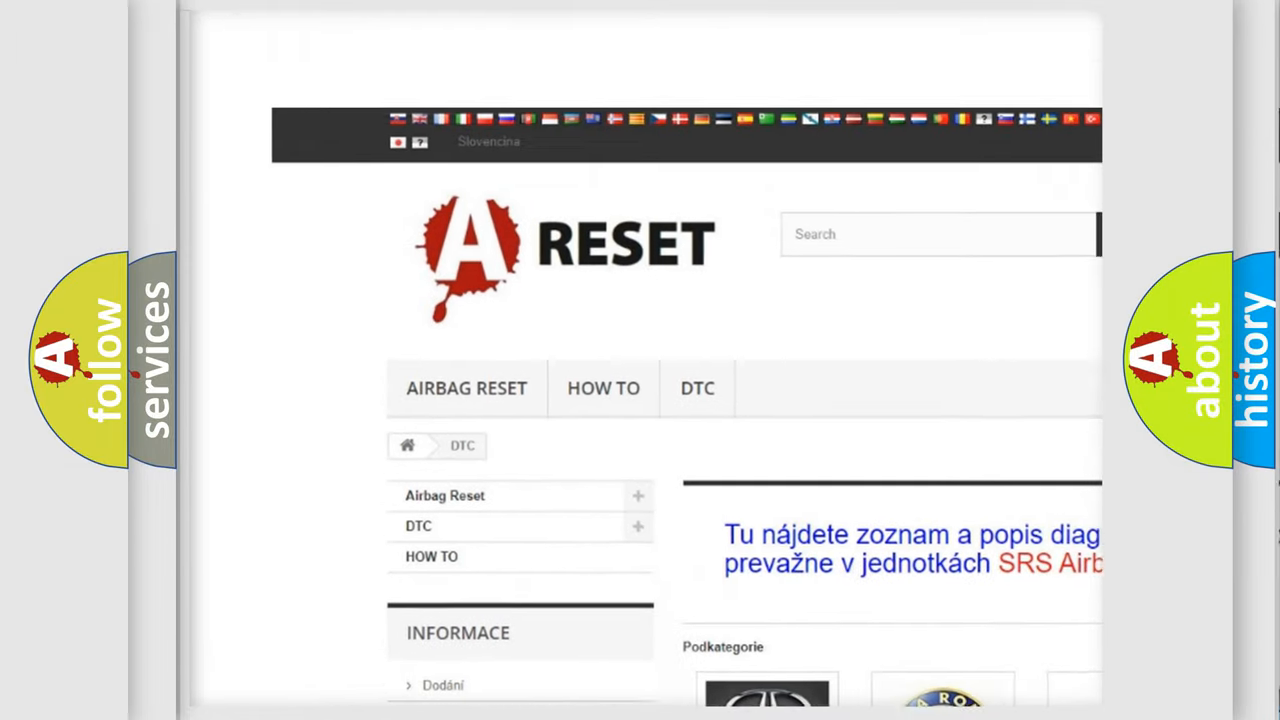
# Open the SATURN DTC tile and browse its grid of Saturn code subcategories.
pyautogui.scroll(-3)
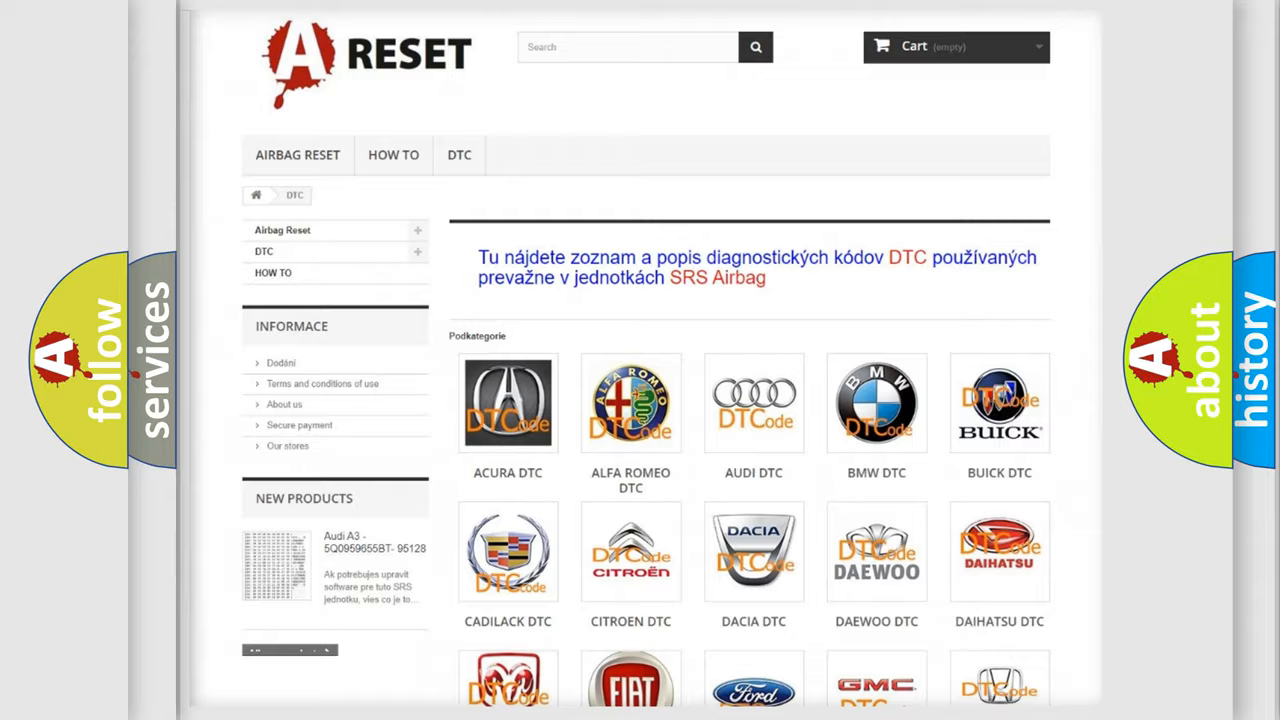
pyautogui.scroll(-3)
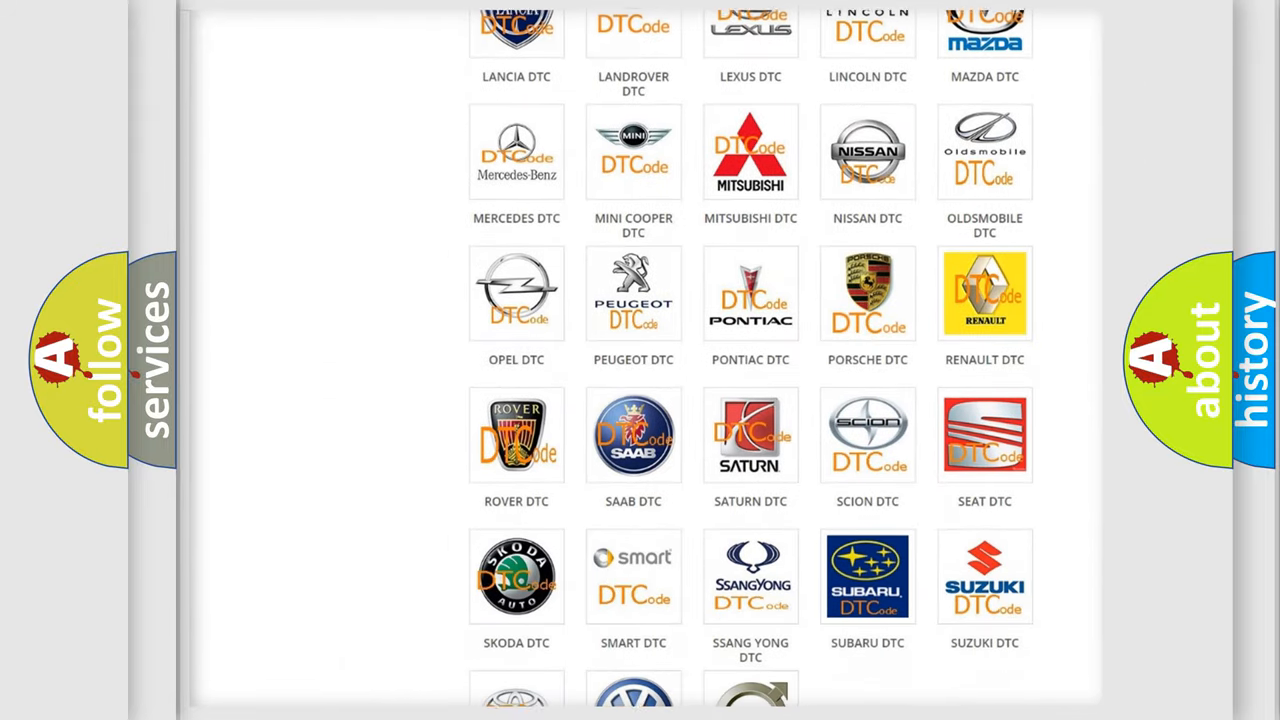
pyautogui.scroll(-3)
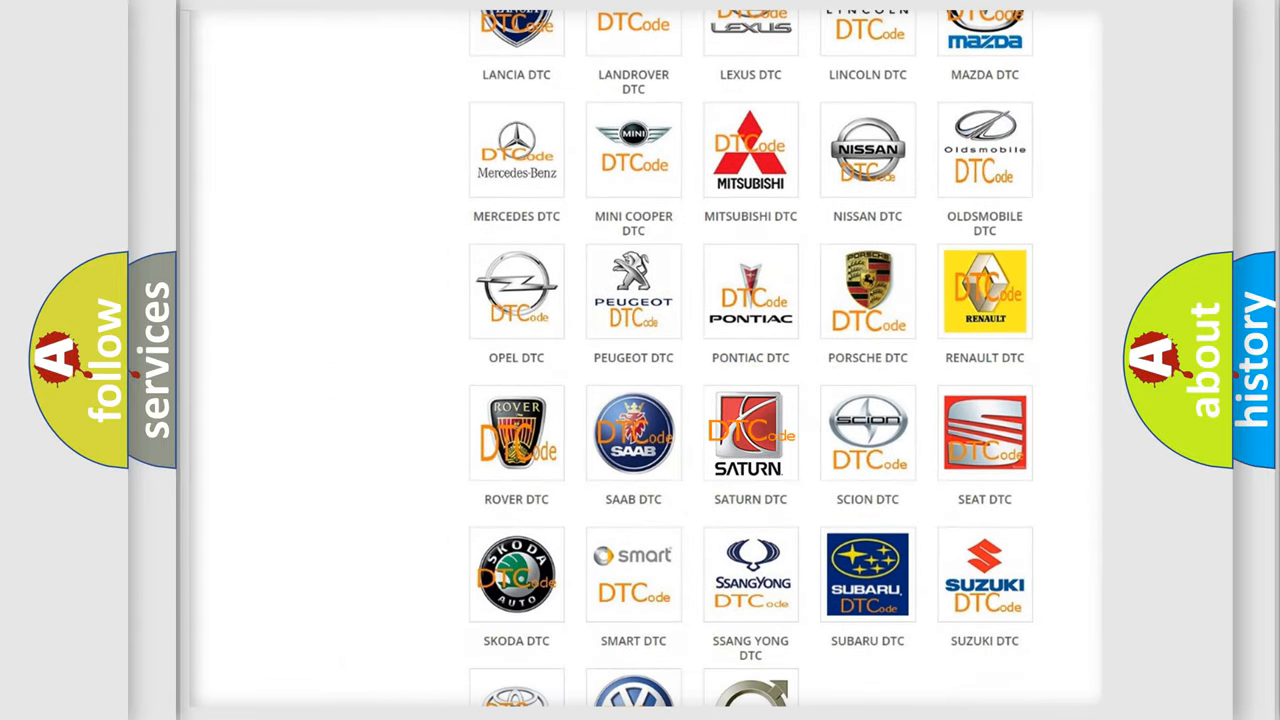
pyautogui.click(750, 432)
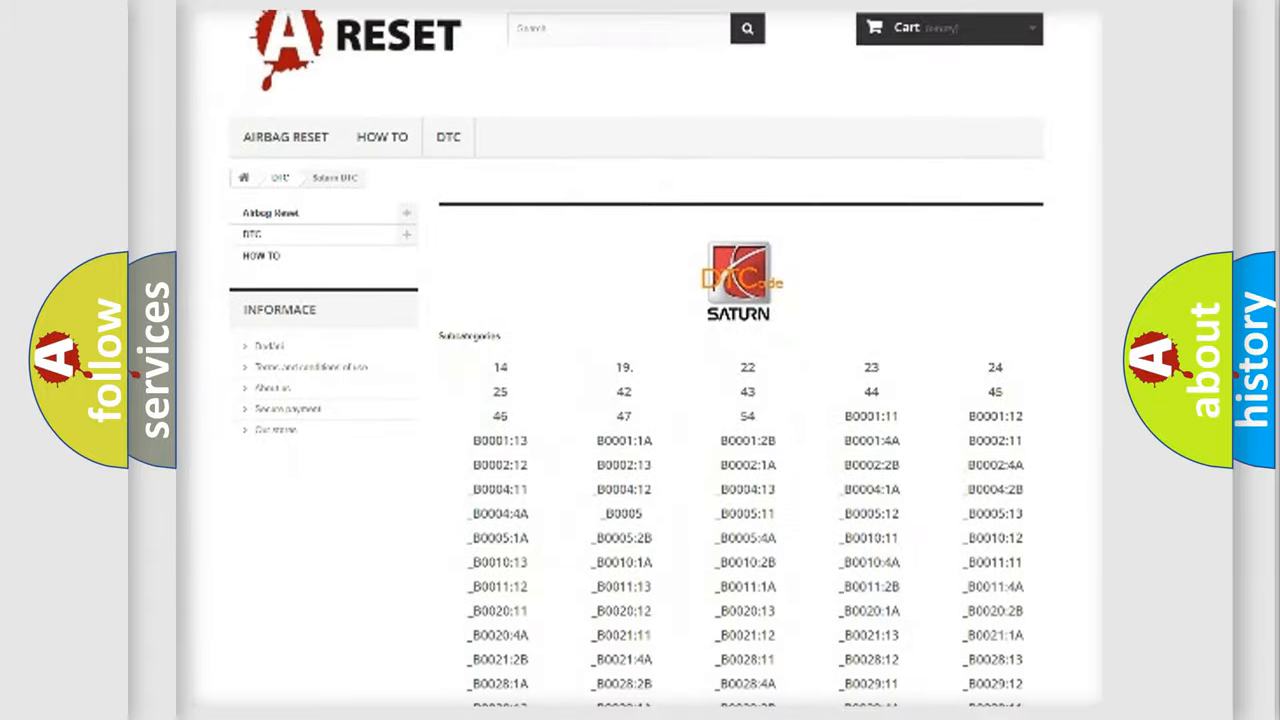
pyautogui.scroll(-3)
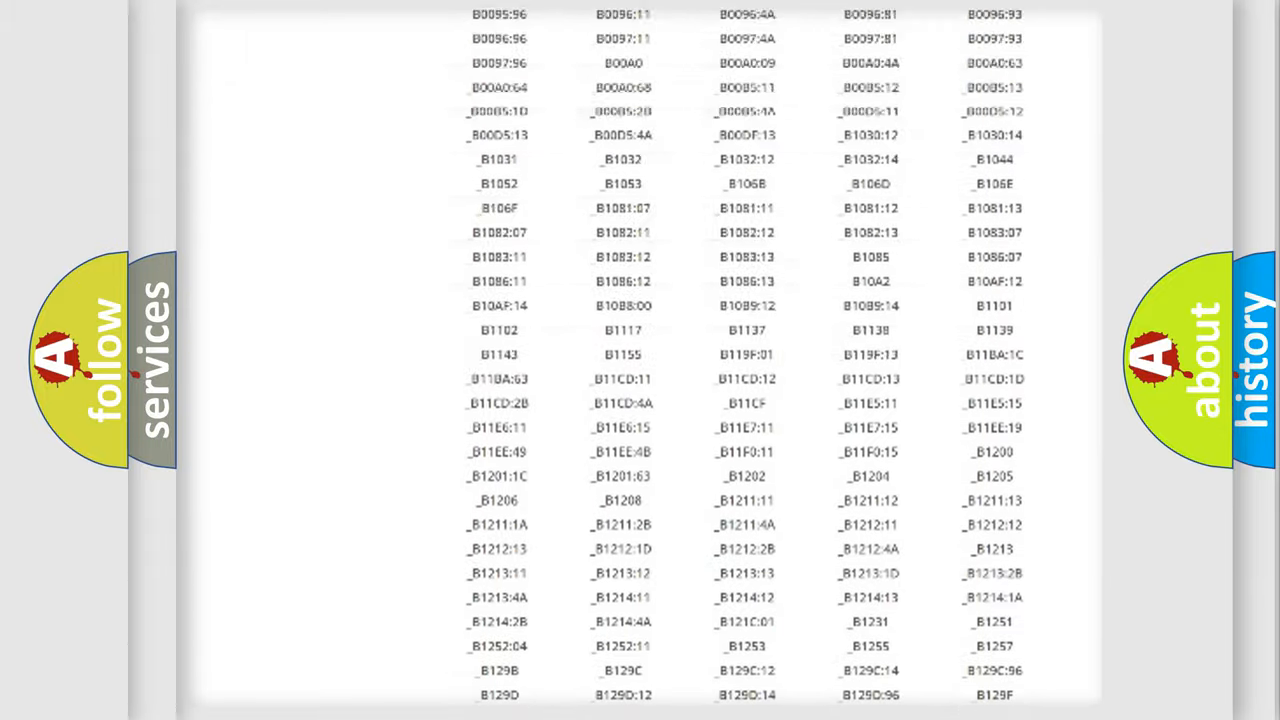
pyautogui.scroll(3)
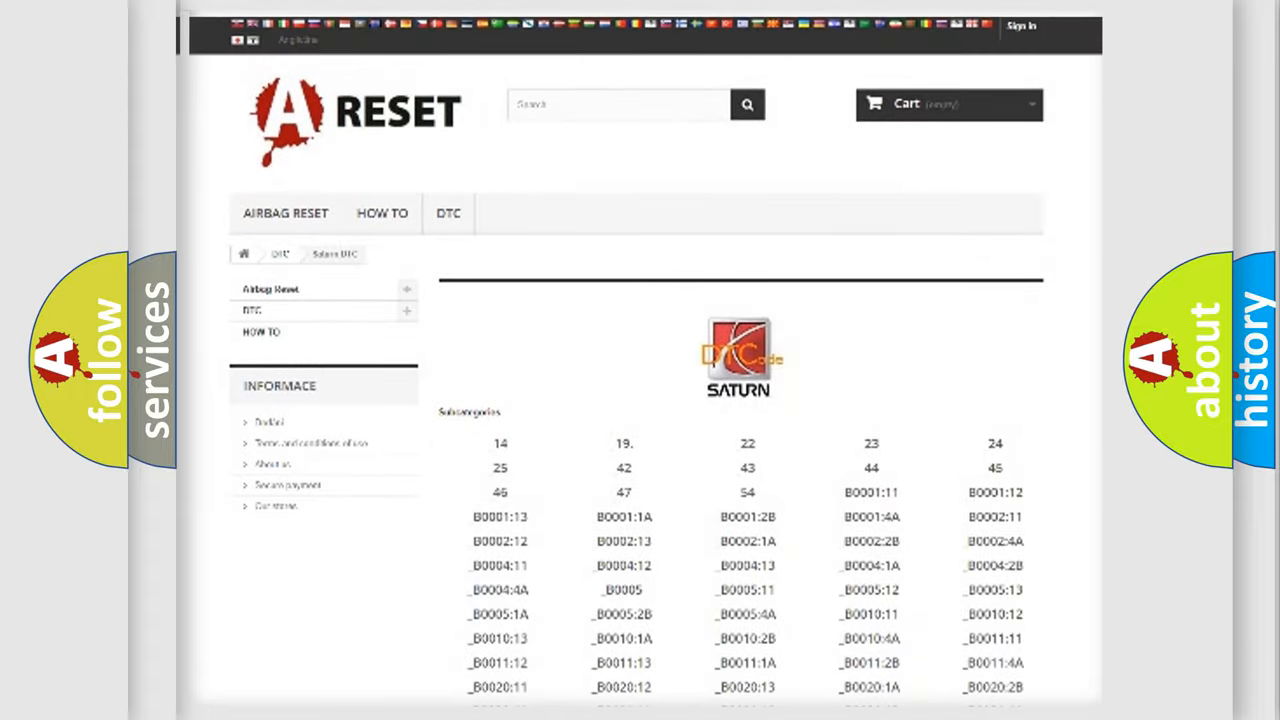